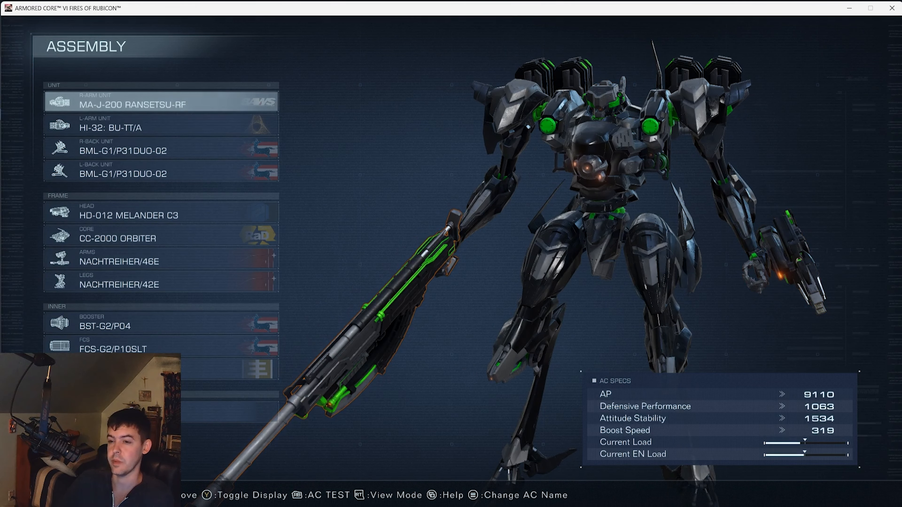
Step: Confirm sortie on Operation Wallclimber from the mission screen
click(161, 172)
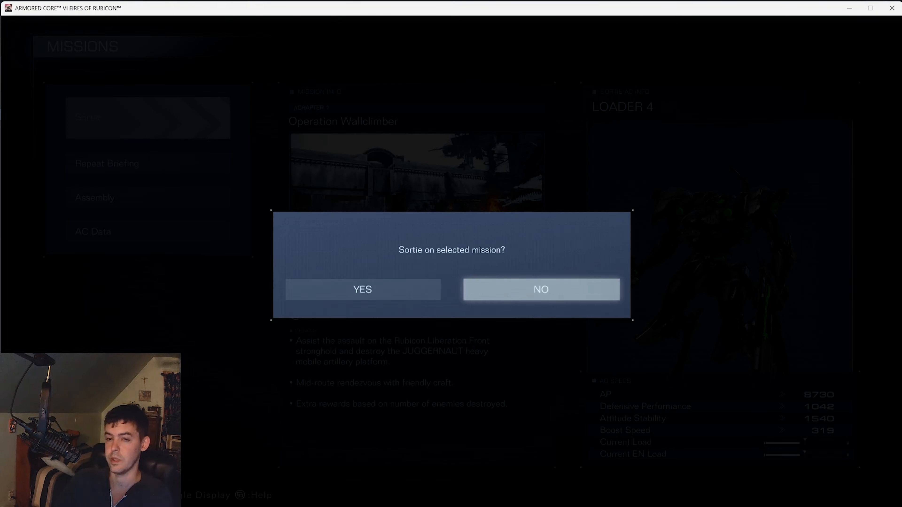
Step: Select YES to end photo mode and return to live gameplay climbing the Wall
click(362, 289)
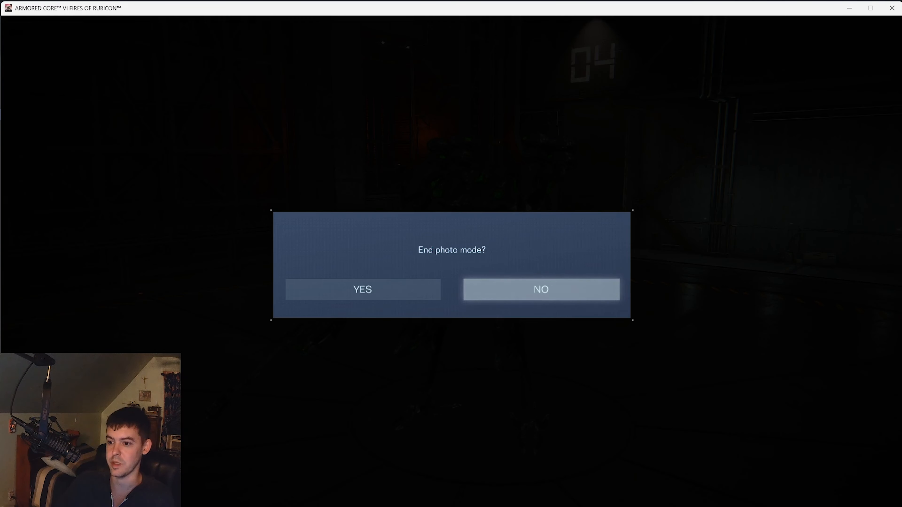
click(362, 289)
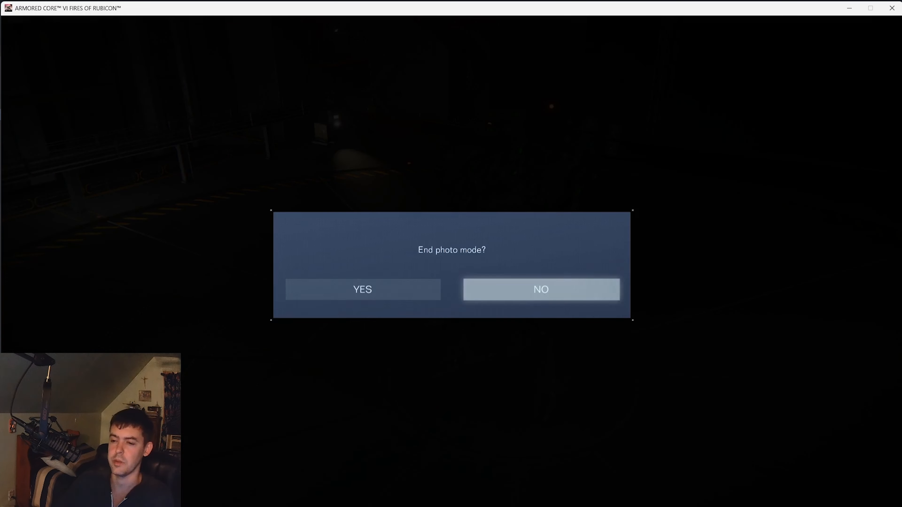
click(361, 290)
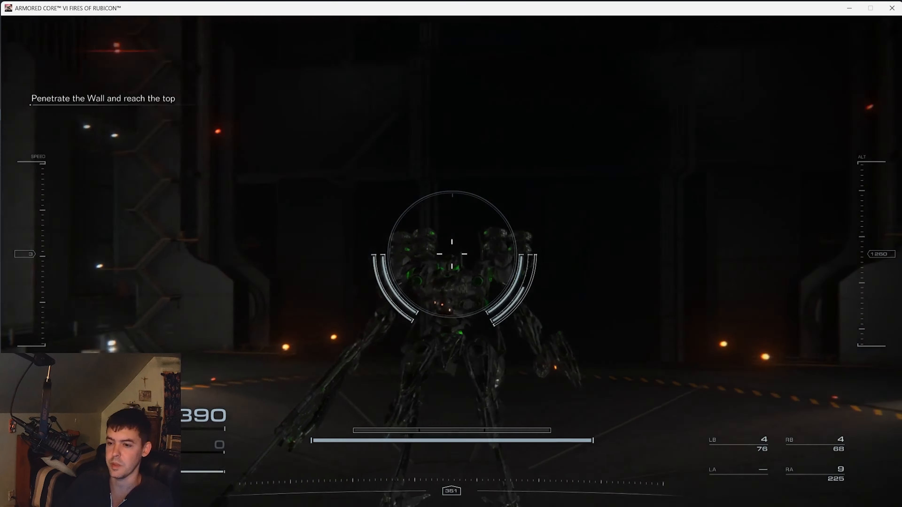